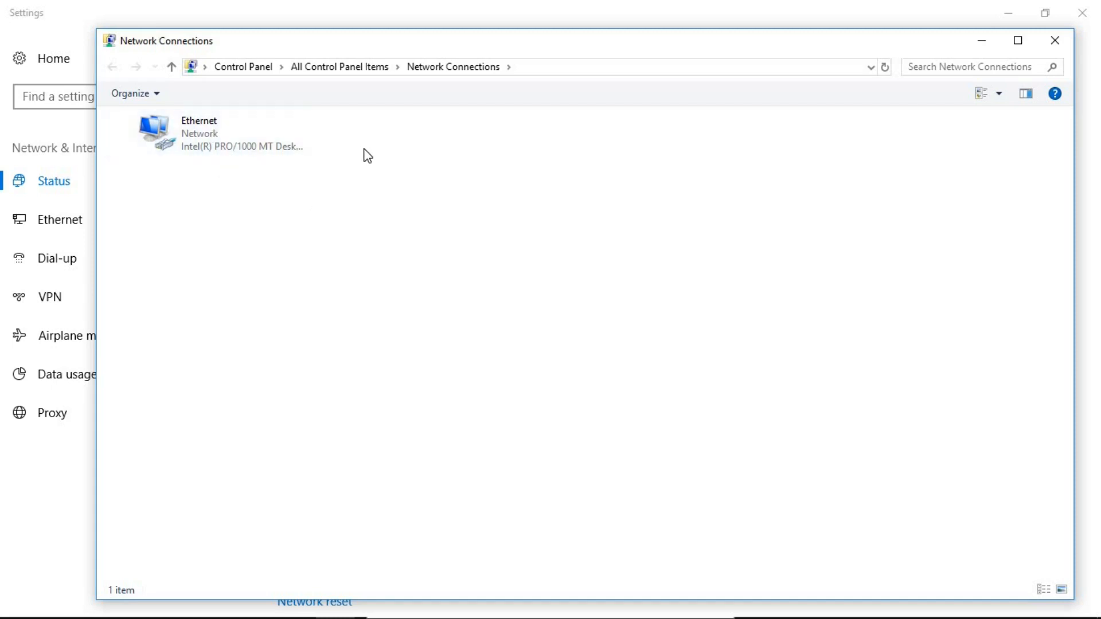
Bring up Ethernet Properties and select Internet Protocol Version 6 (TCP/IPv6).
{"action": "double_click", "coordinate": [148, 131]}
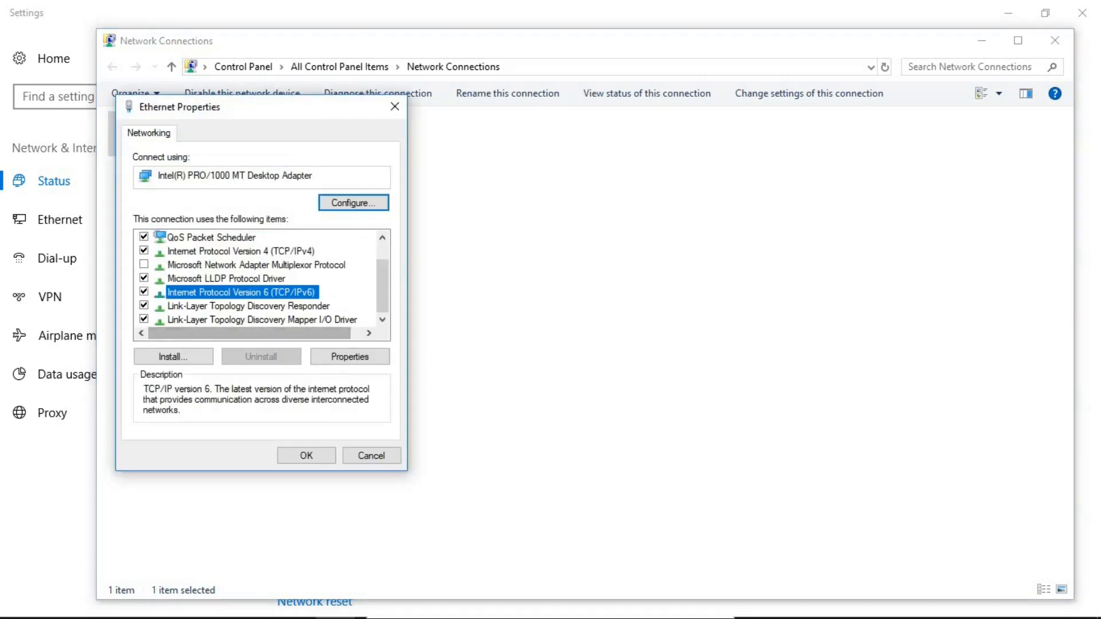